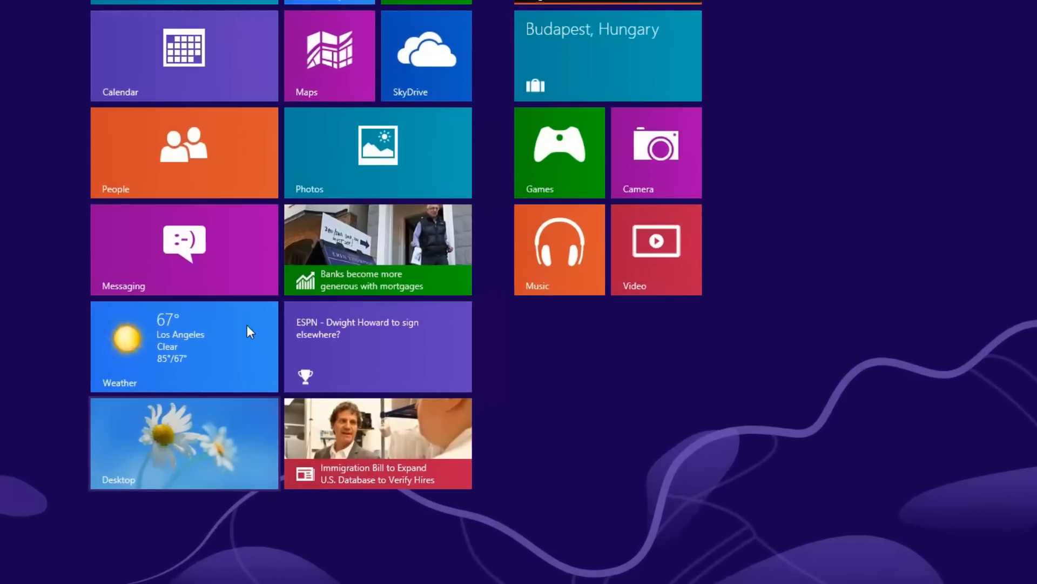
- Go to the desktop from the Start screen's Desktop tile
left_click(184, 443)
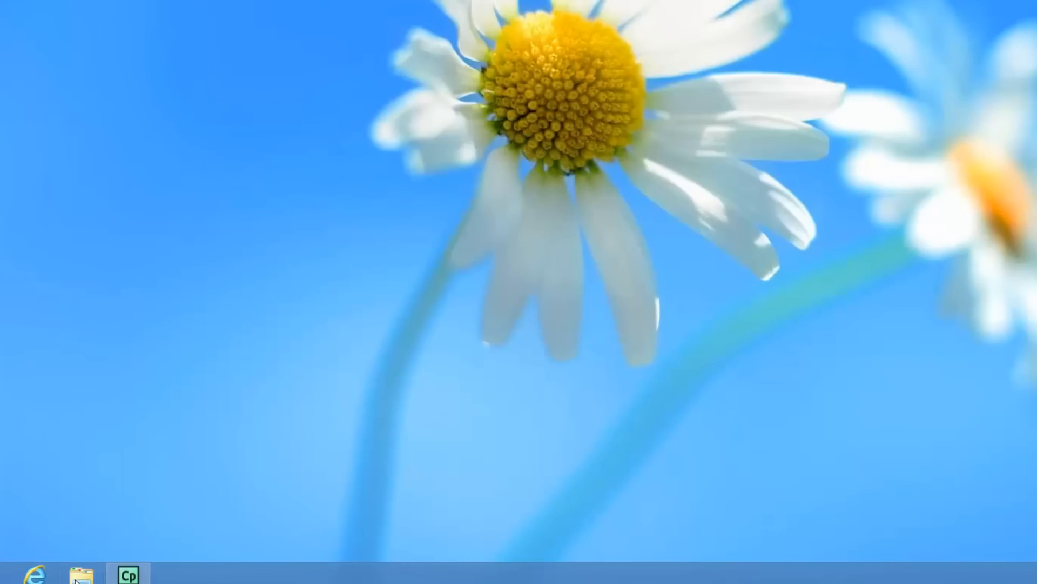
mouse_move(81, 574)
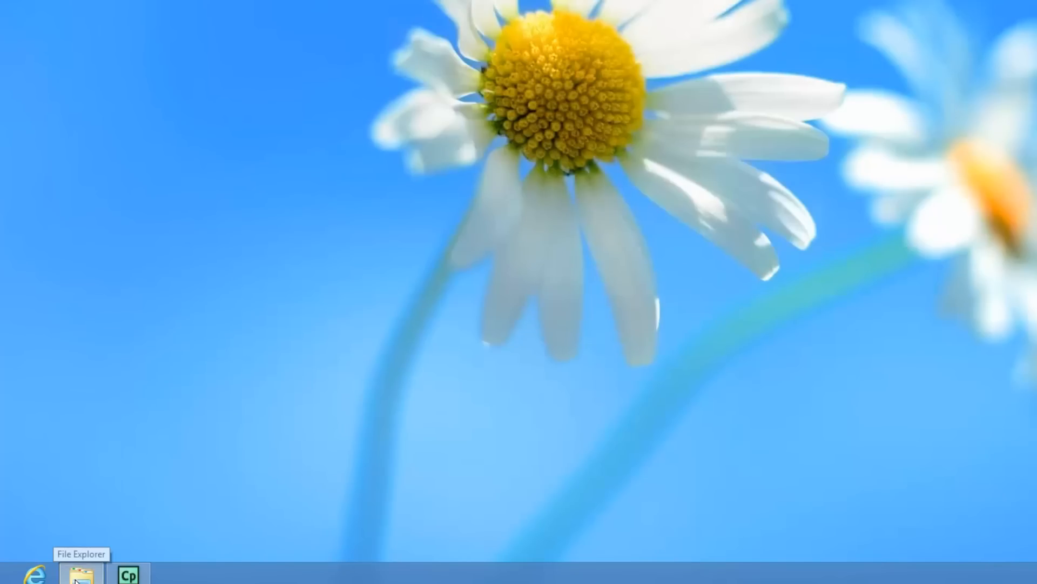
- Bring up the Computer view of drives and select Local Disk (C:) to check its free space
left_click(78, 574)
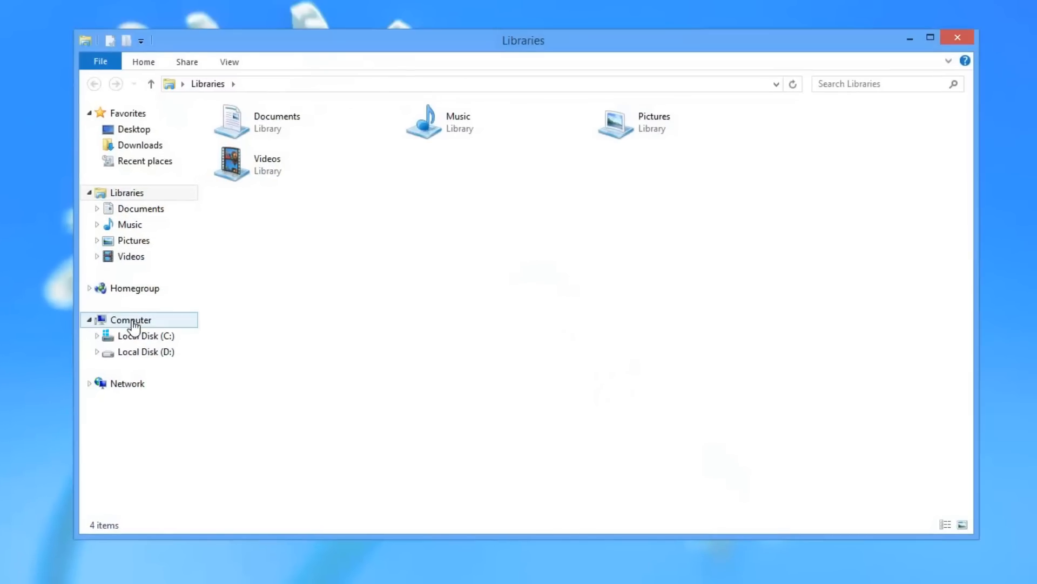
left_click(131, 320)
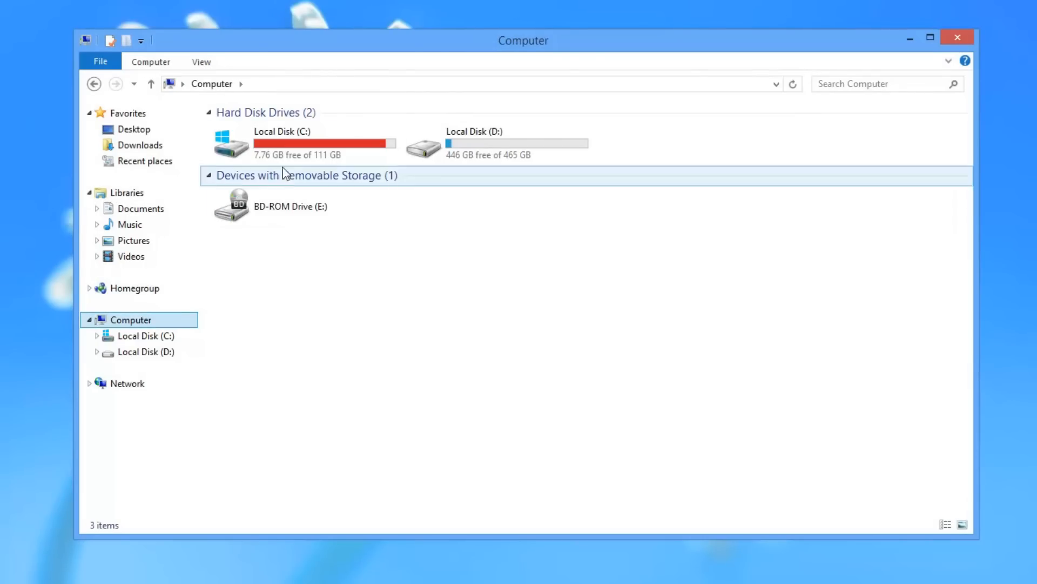
left_click(305, 143)
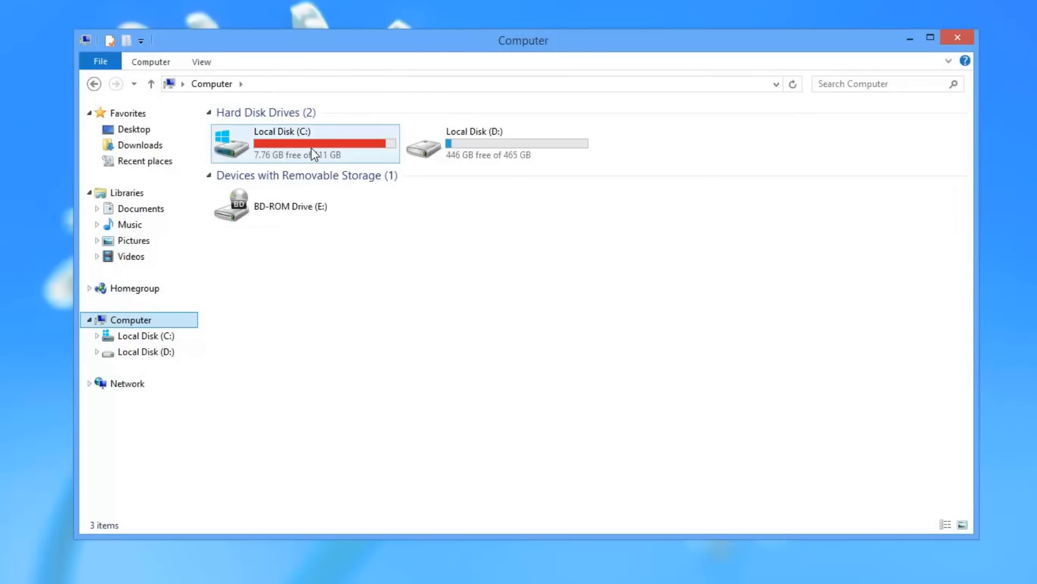
mouse_move(493, 147)
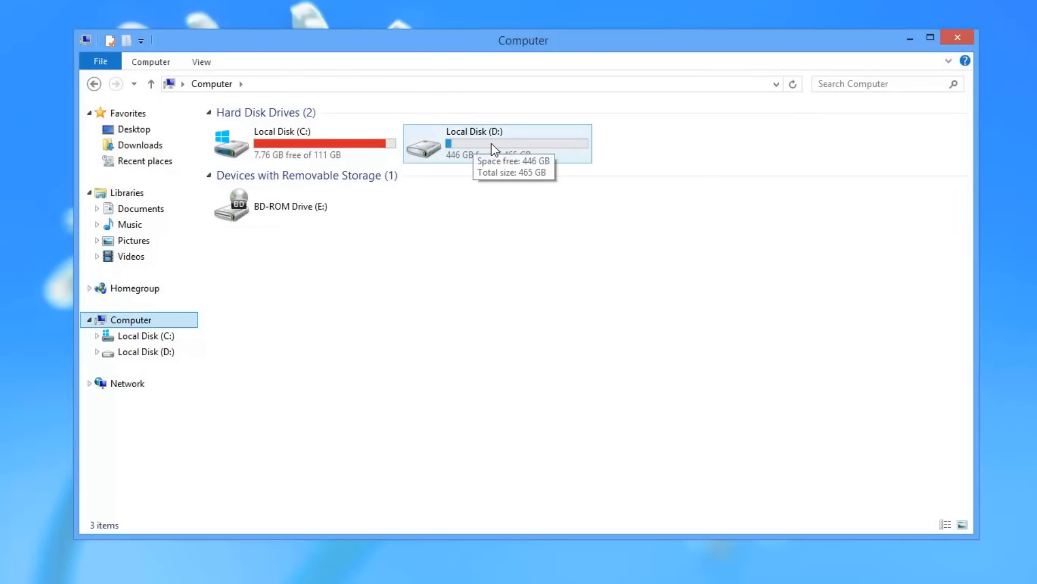
mouse_move(462, 294)
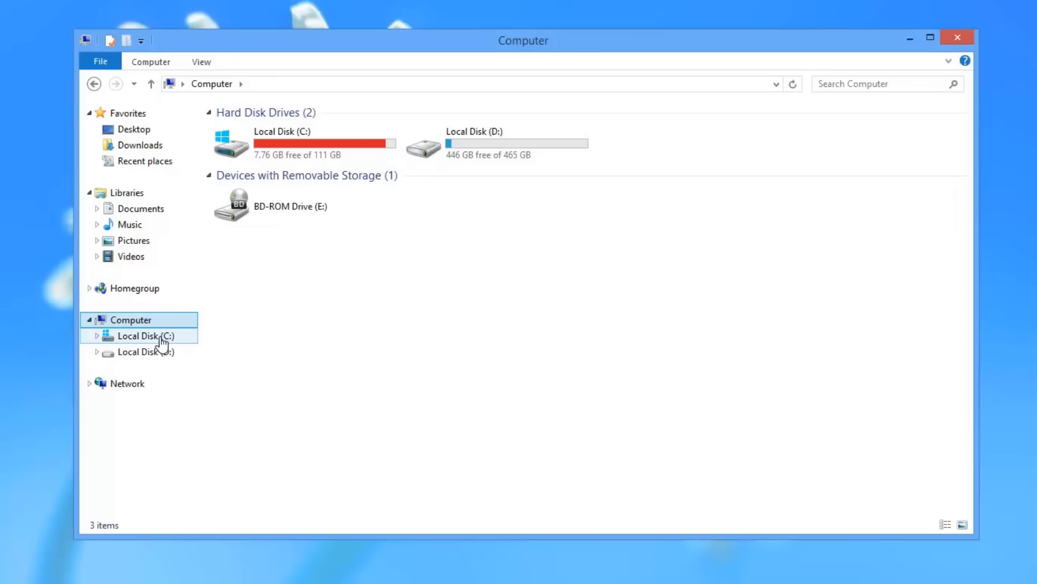
- Navigate into C:\Users\Test, where Downloads holds 44.6 GB
double_click(144, 335)
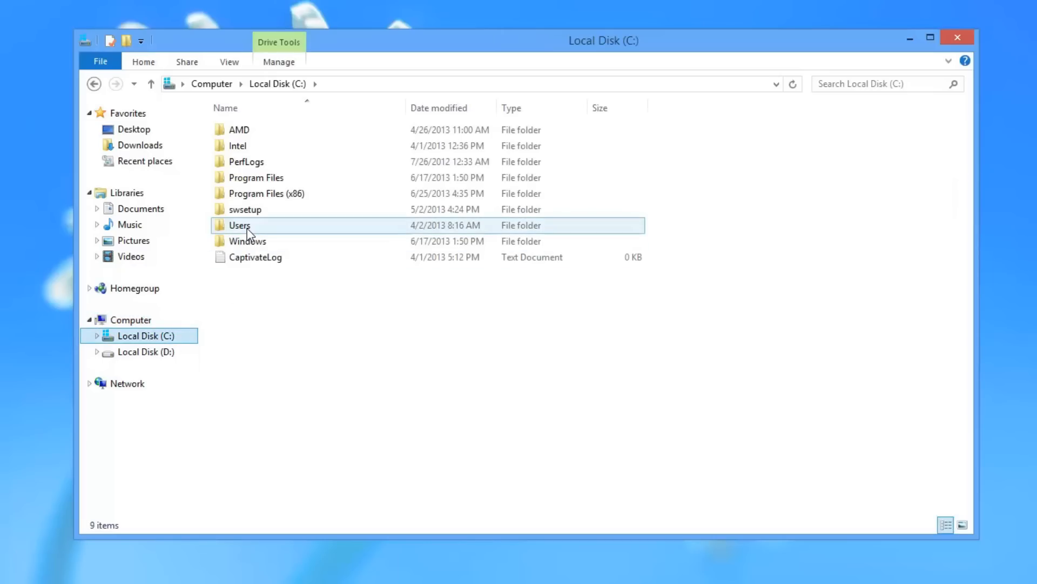
double_click(240, 225)
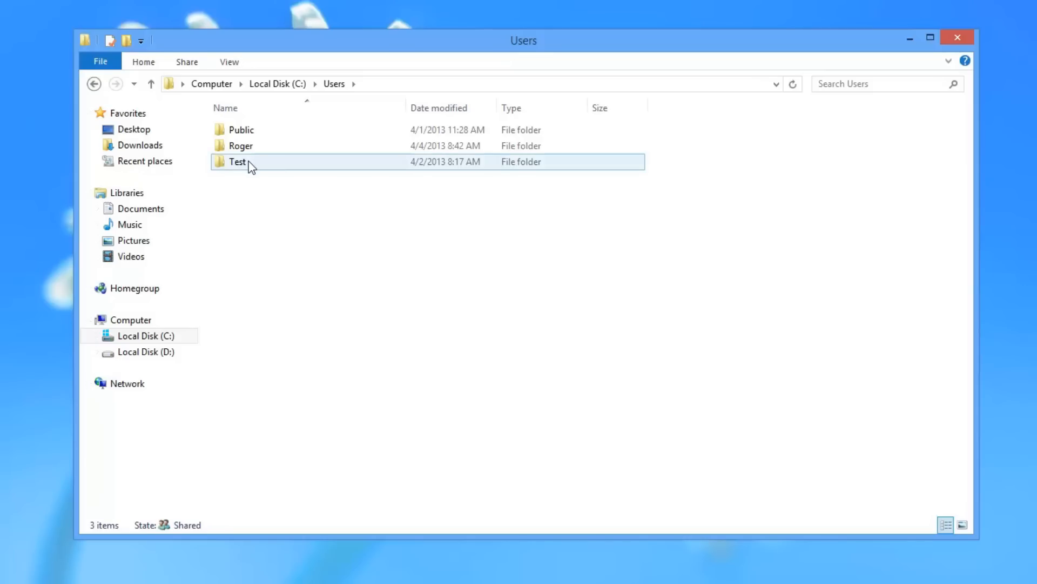
double_click(236, 161)
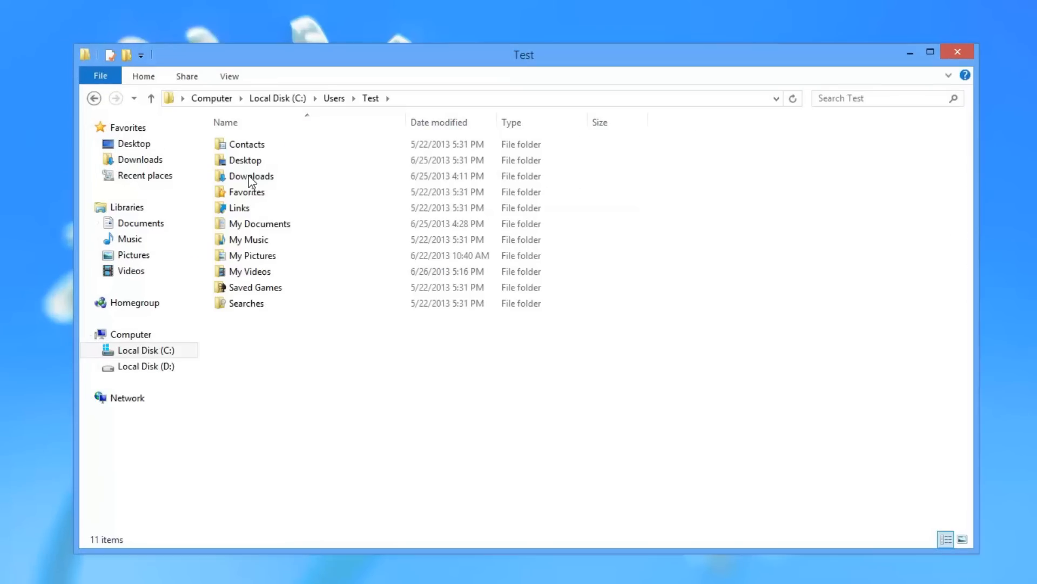
mouse_move(251, 176)
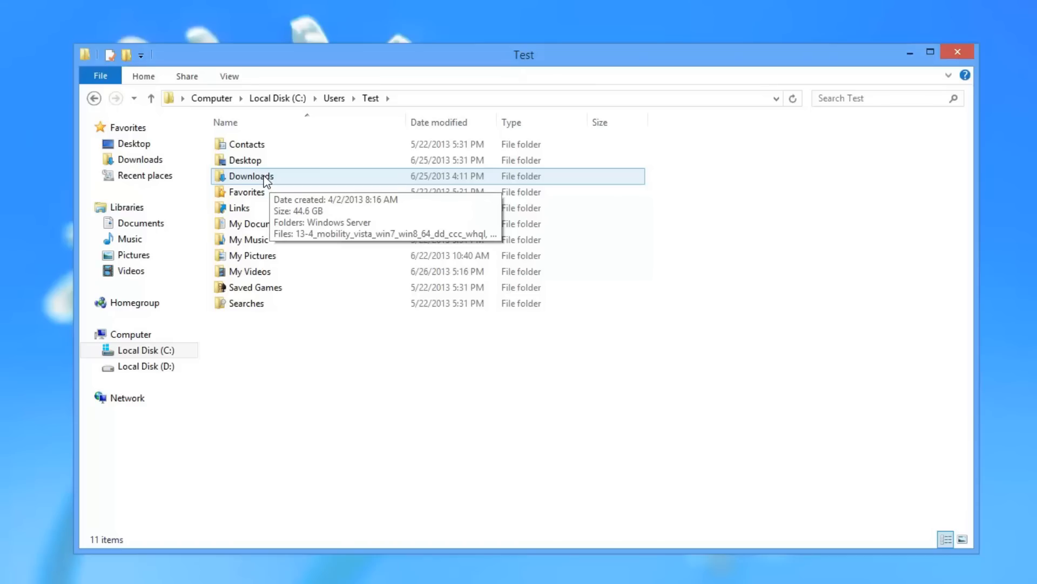
- In Downloads Properties, Location, change the path to d:\Users\Test\Downloads and apply it
right_click(250, 176)
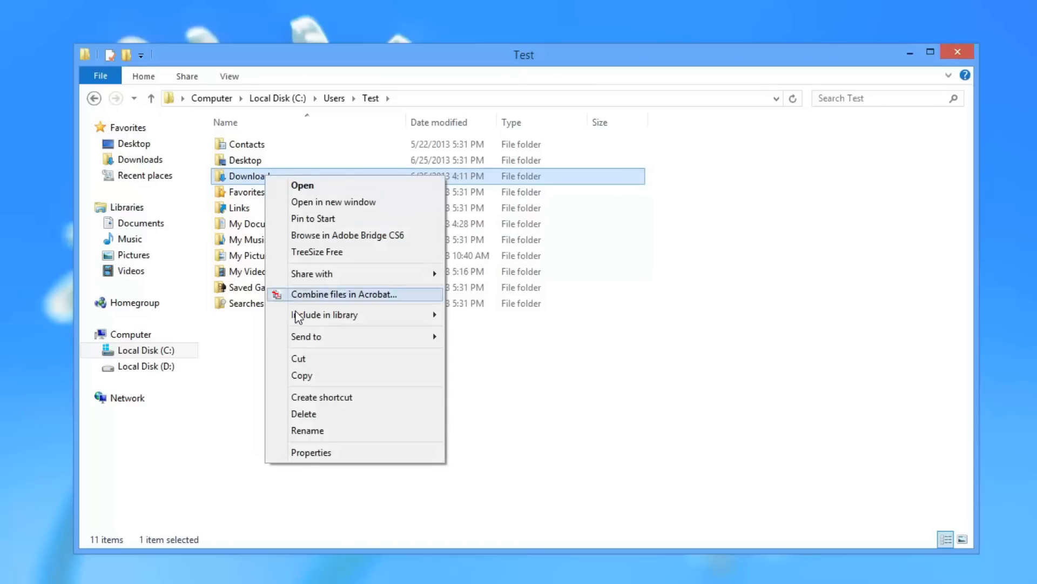
left_click(311, 452)
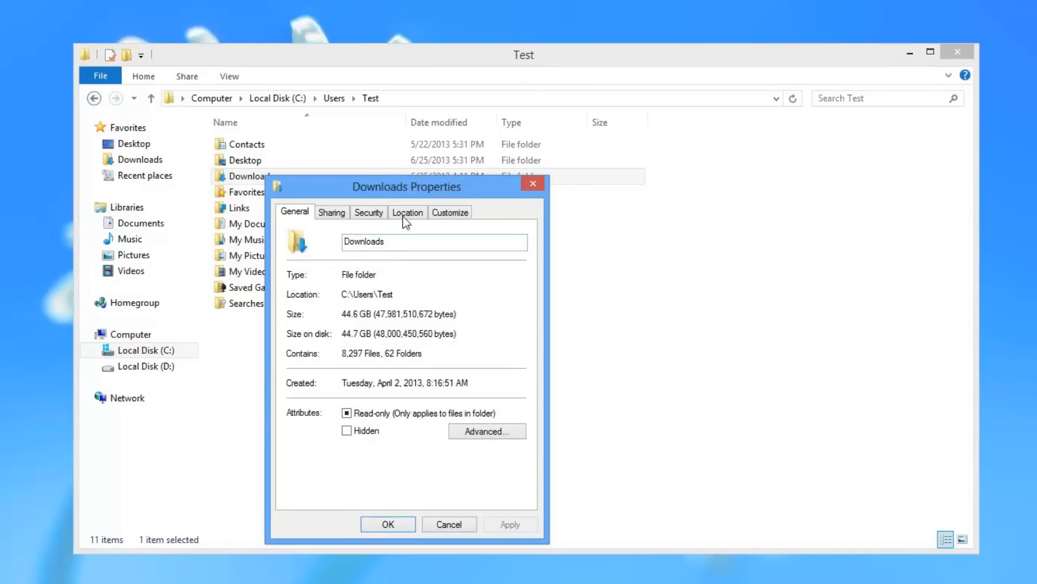
left_click(407, 211)
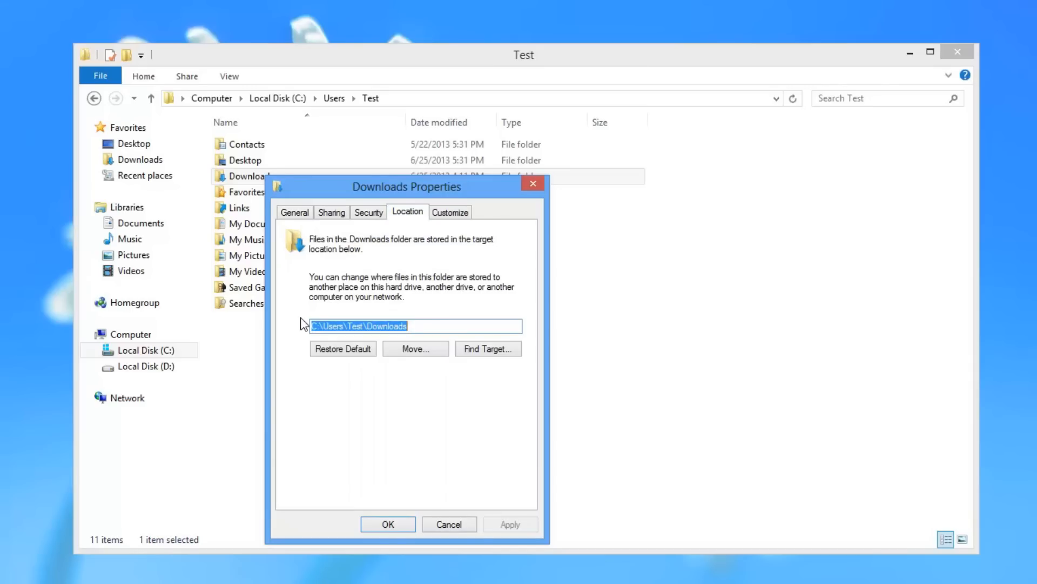
left_click(318, 325)
type("d")
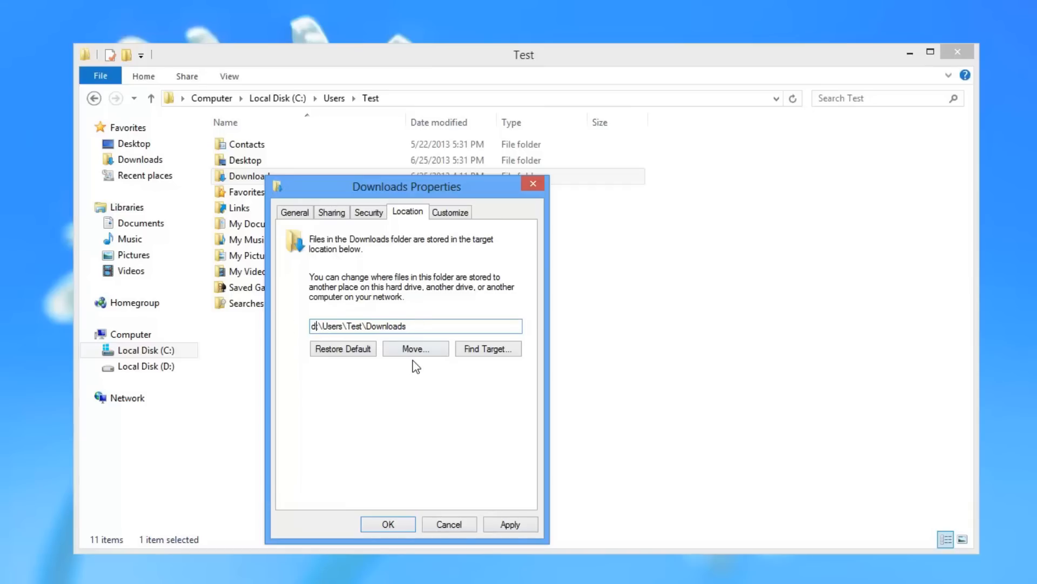
left_click(388, 523)
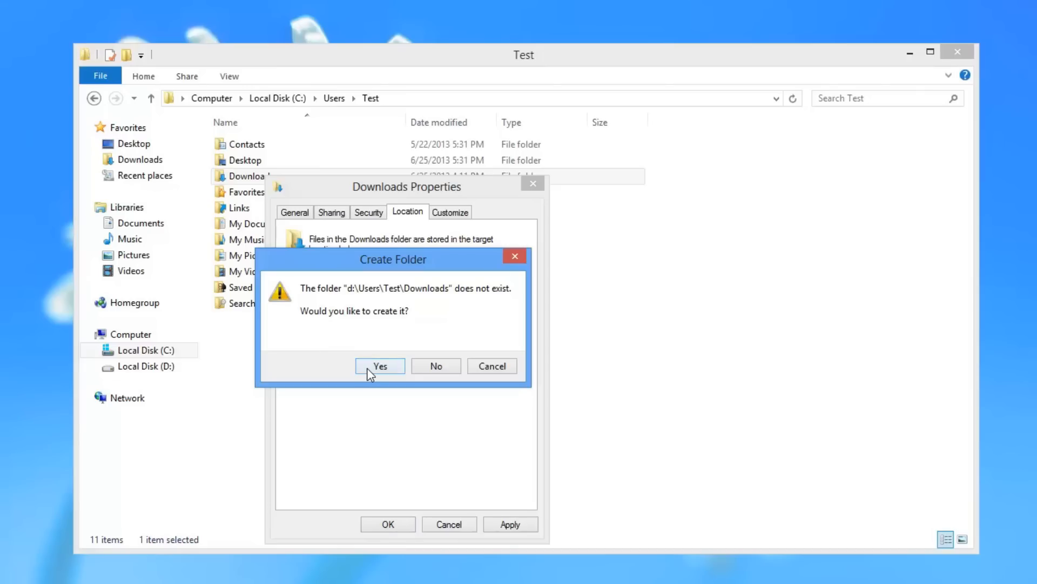
- Agree to create the D: folder and move all existing Downloads files there, starting the 8,297-item copy
left_click(379, 366)
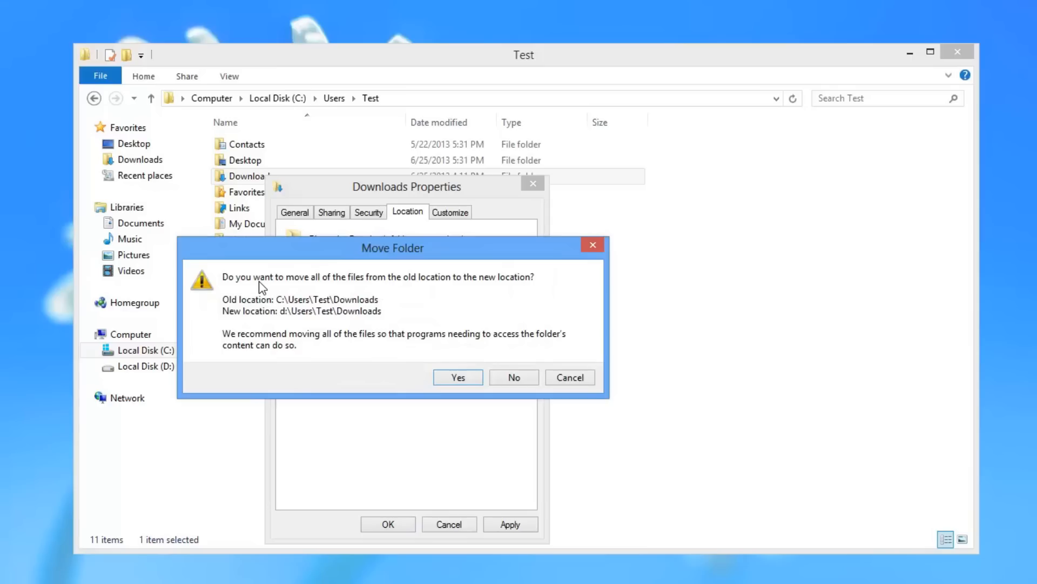
mouse_move(488, 281)
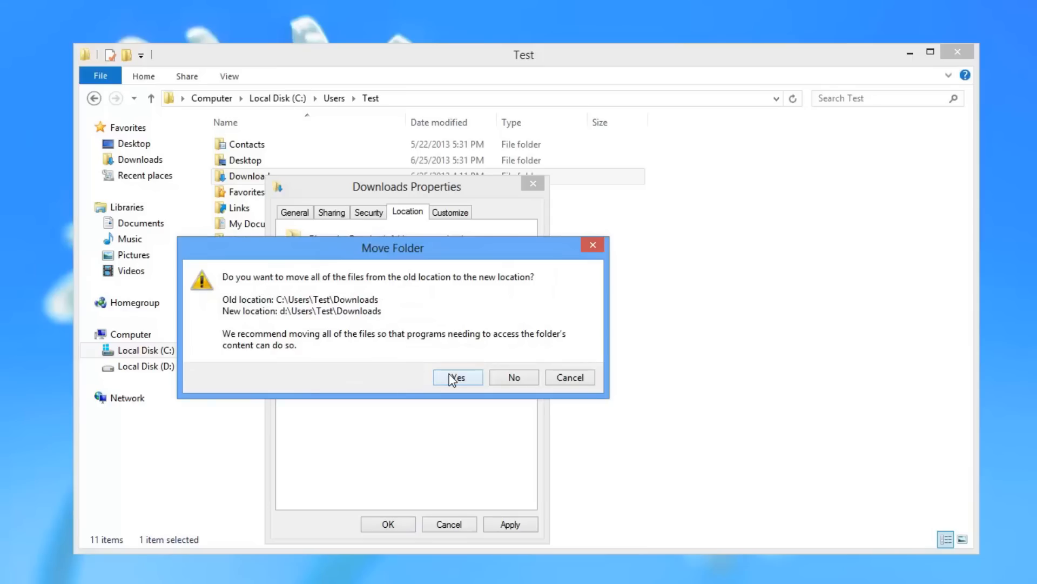
left_click(457, 377)
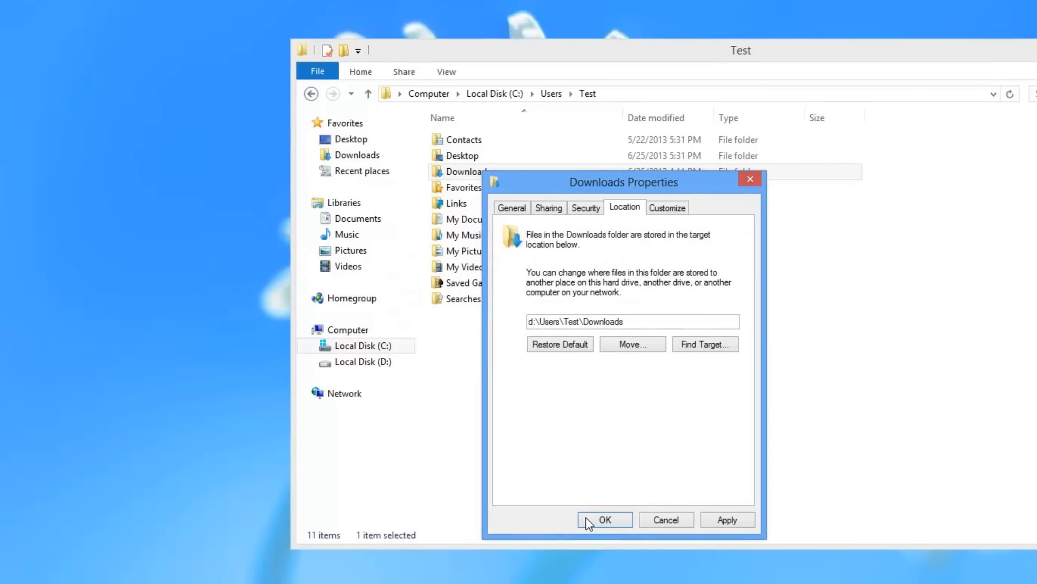
left_click(603, 520)
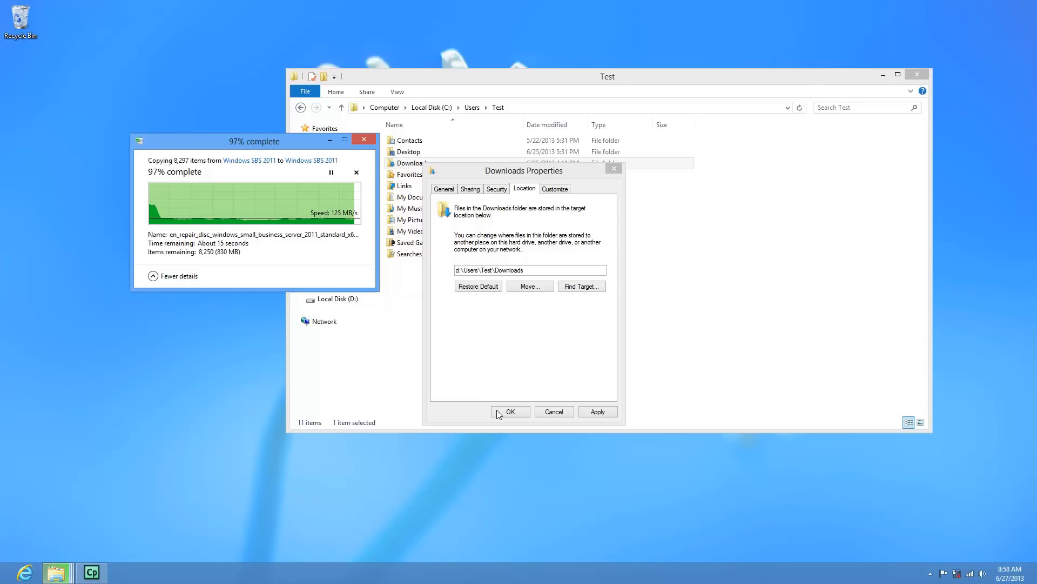
mouse_move(414, 402)
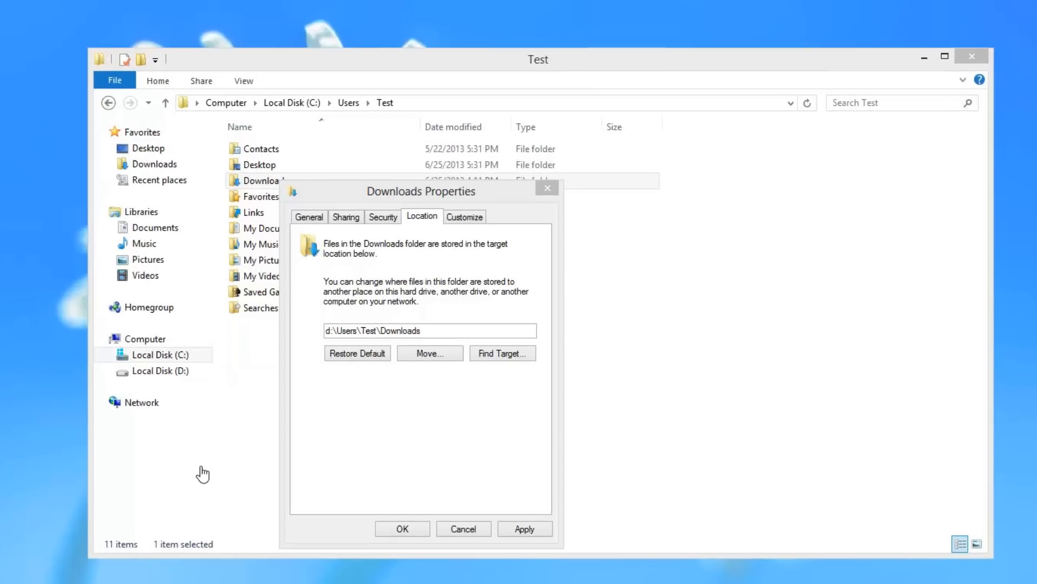
- Close Downloads Properties and check the Computer view, where C: now shows 52.4 GB free of 111 GB
left_click(464, 529)
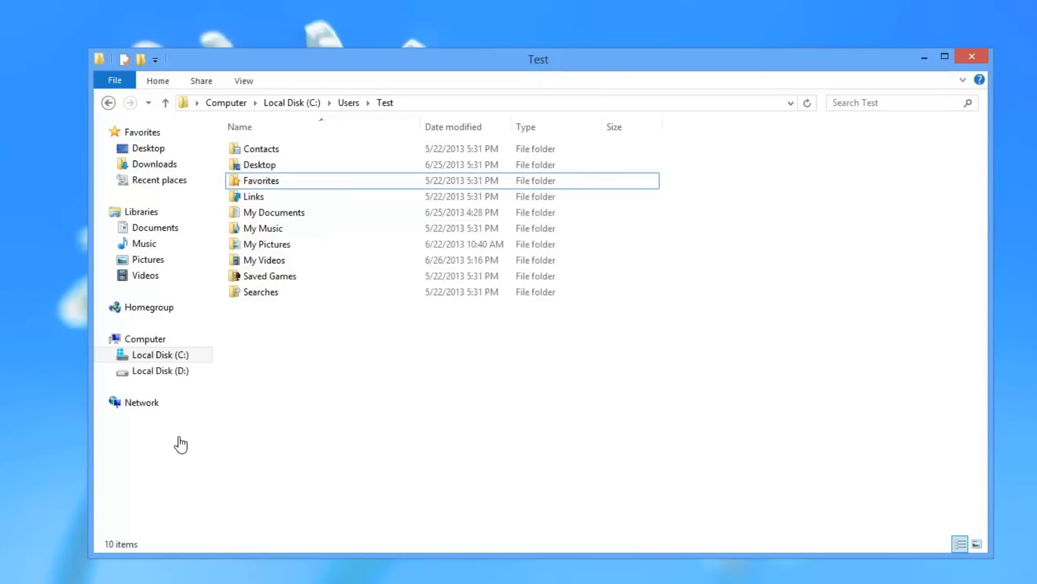
left_click(274, 212)
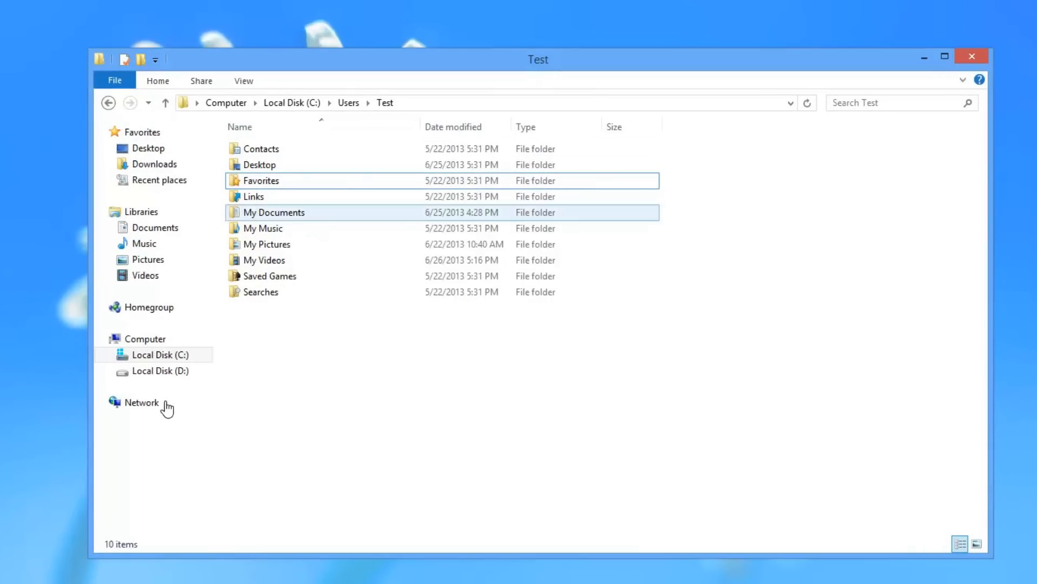
left_click(267, 244)
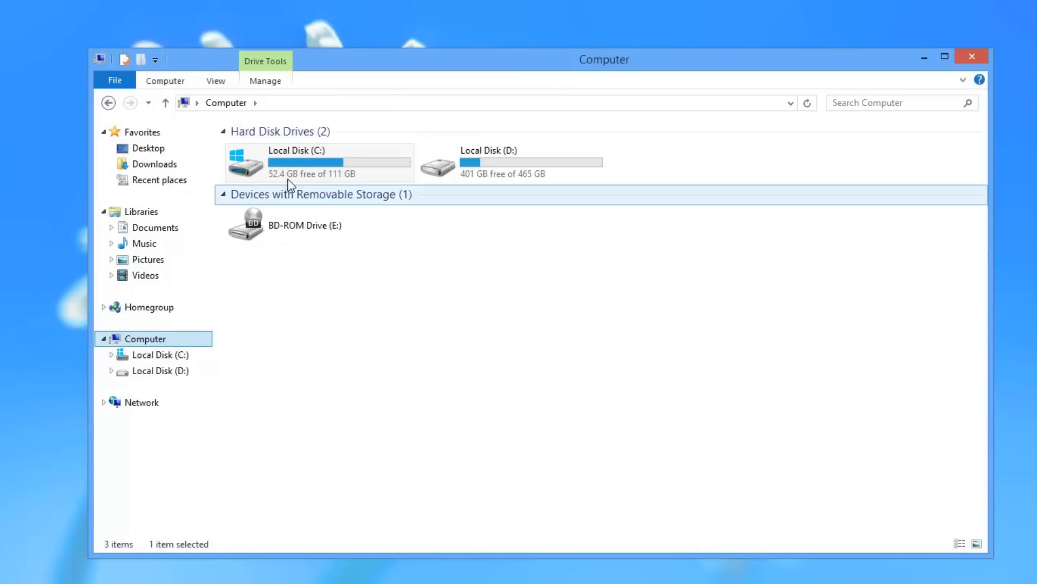
left_click(318, 162)
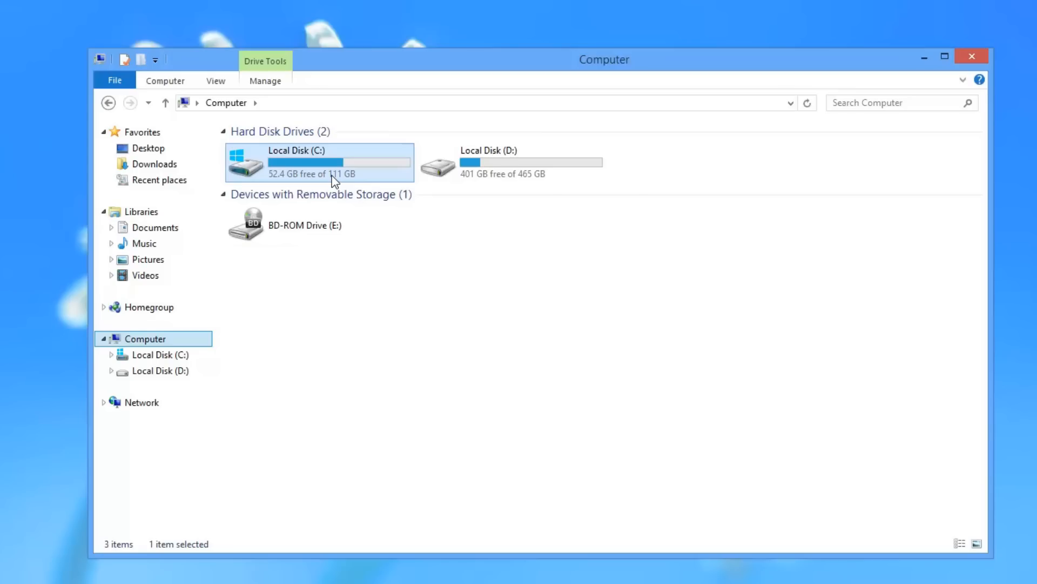
left_click(511, 162)
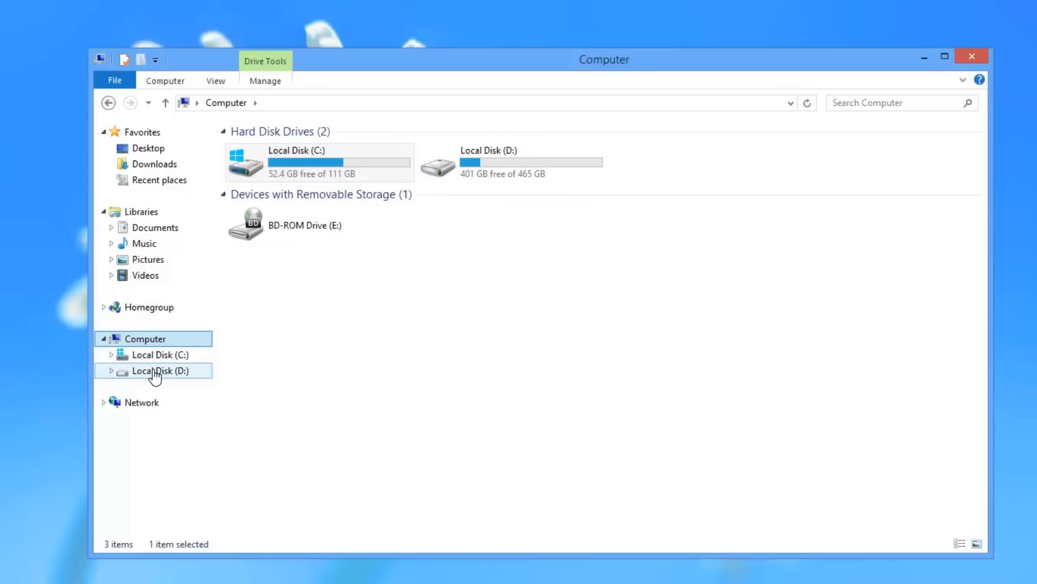
- Browse D:\Users to confirm it now holds the relocated Test folder
double_click(158, 370)
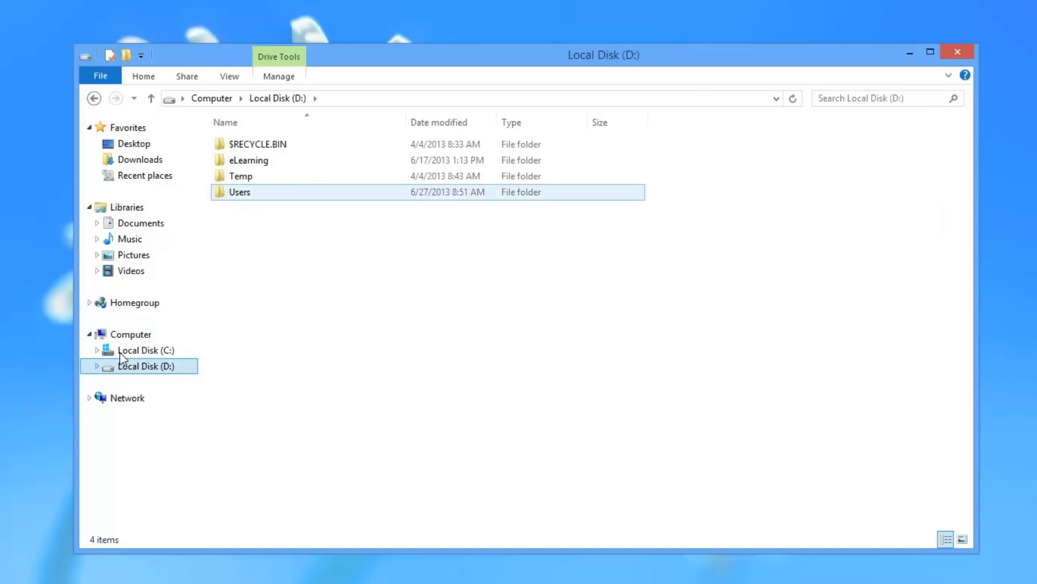
double_click(240, 192)
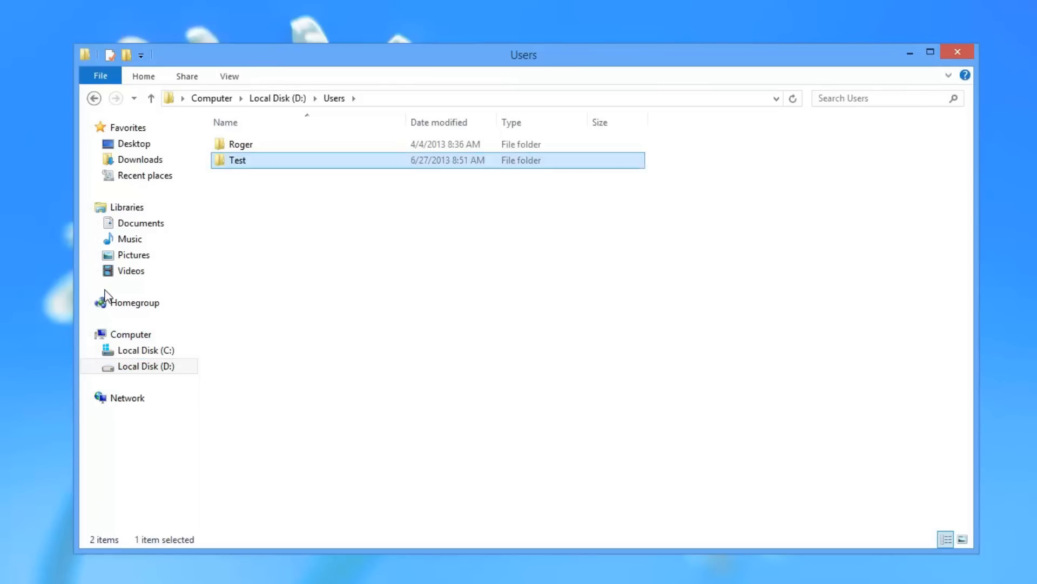
double_click(237, 160)
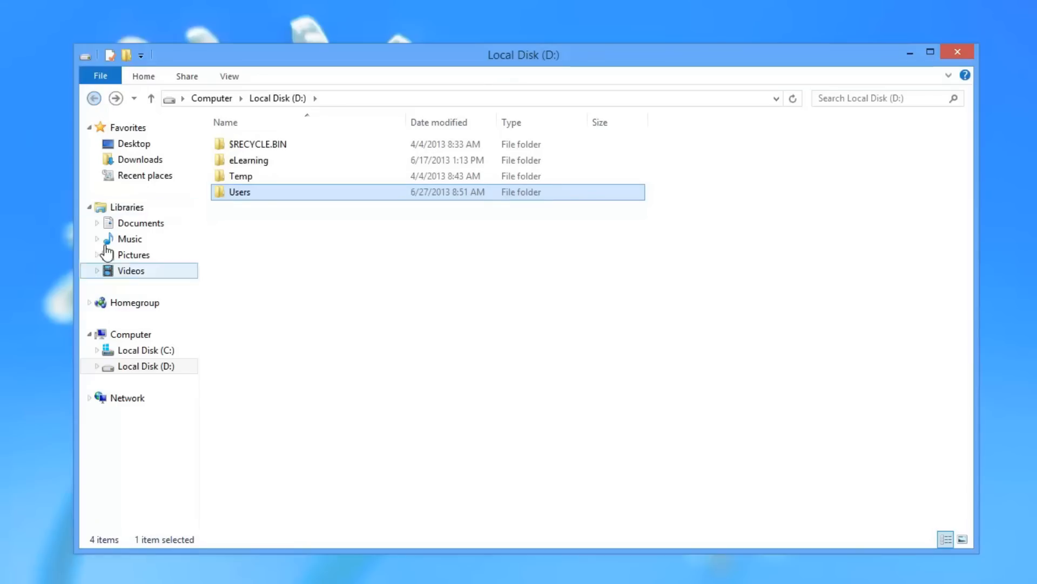
- Browse C:\Users\Test to confirm Downloads no longer appears among its folders
left_click(144, 350)
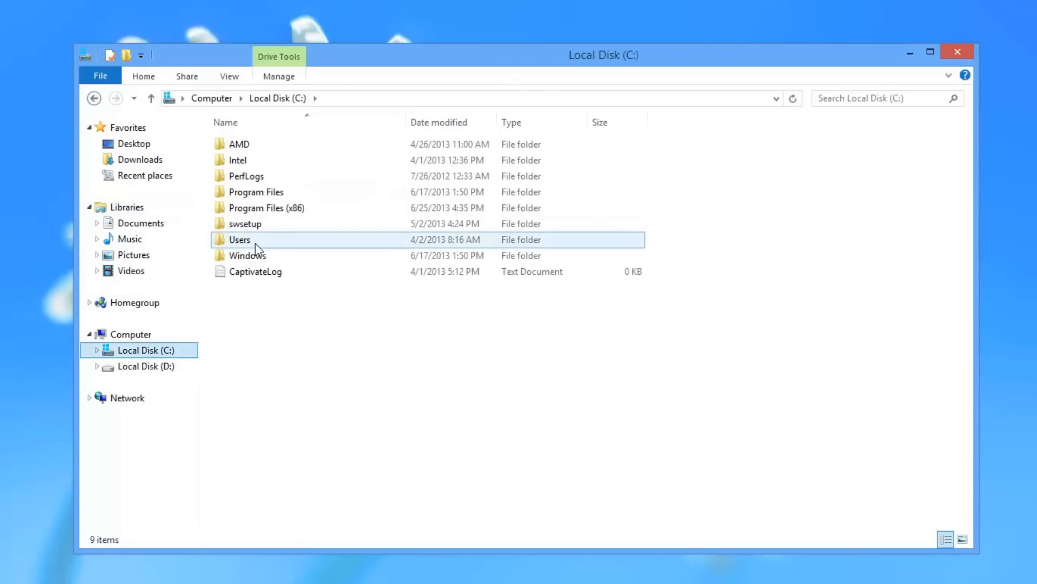
double_click(240, 240)
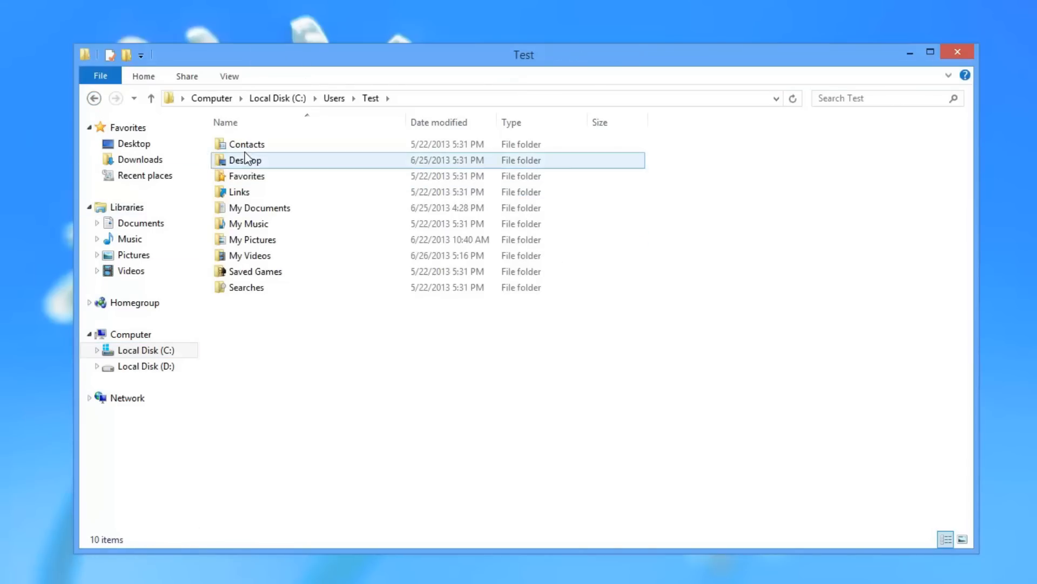
mouse_move(247, 144)
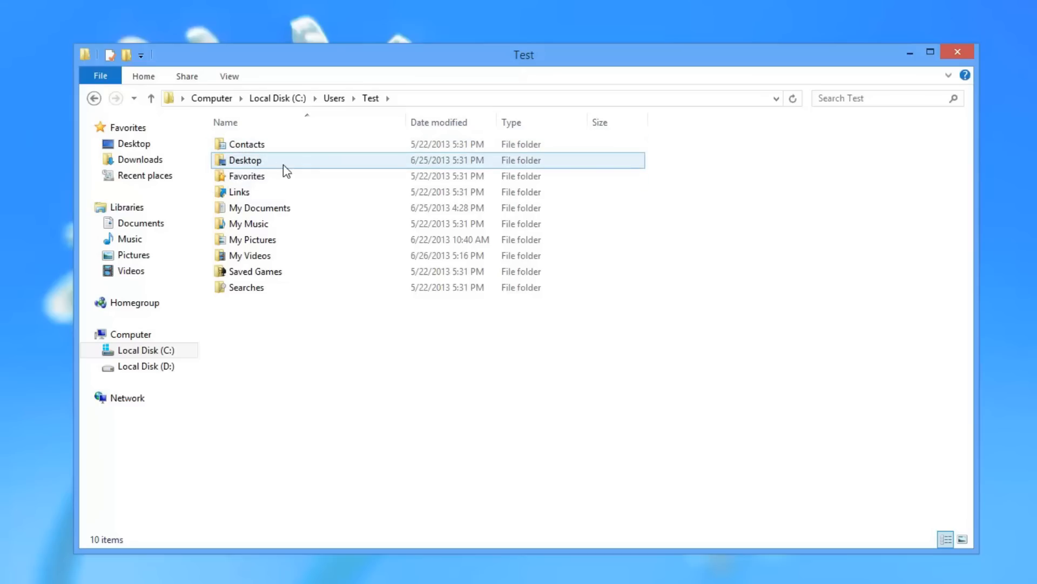
left_click(248, 224)
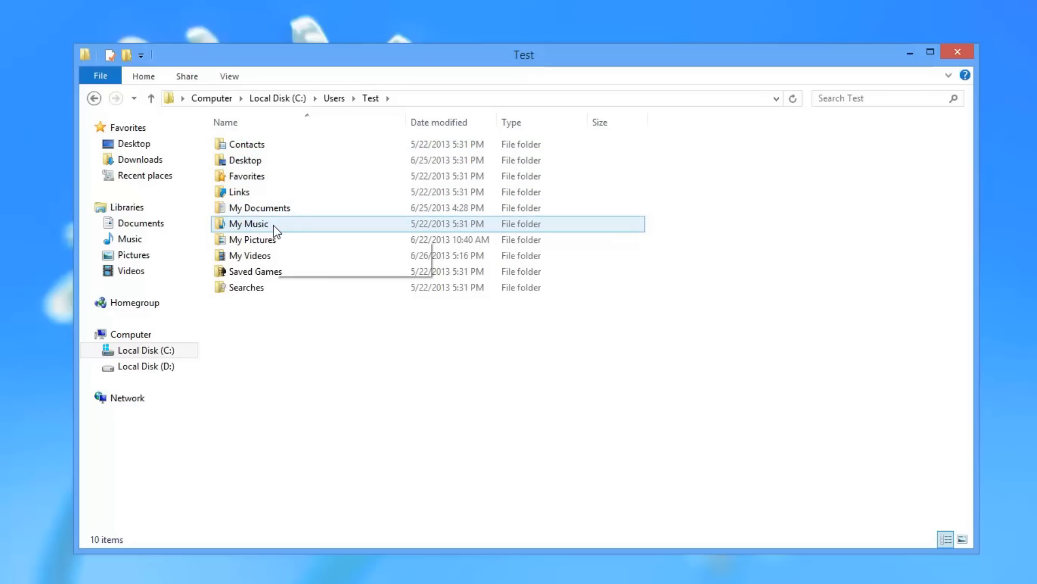
left_click(250, 255)
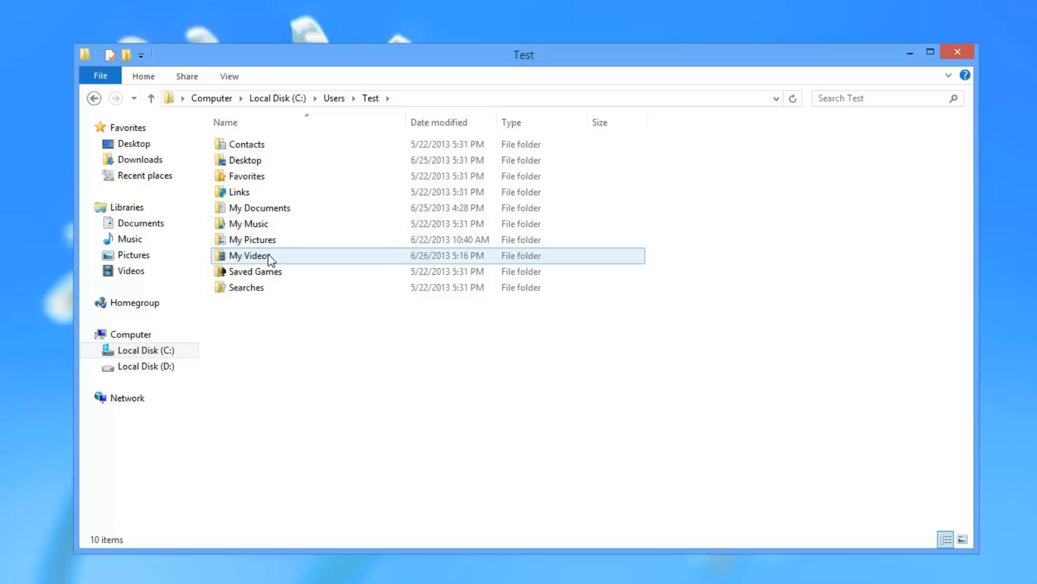
mouse_move(250, 255)
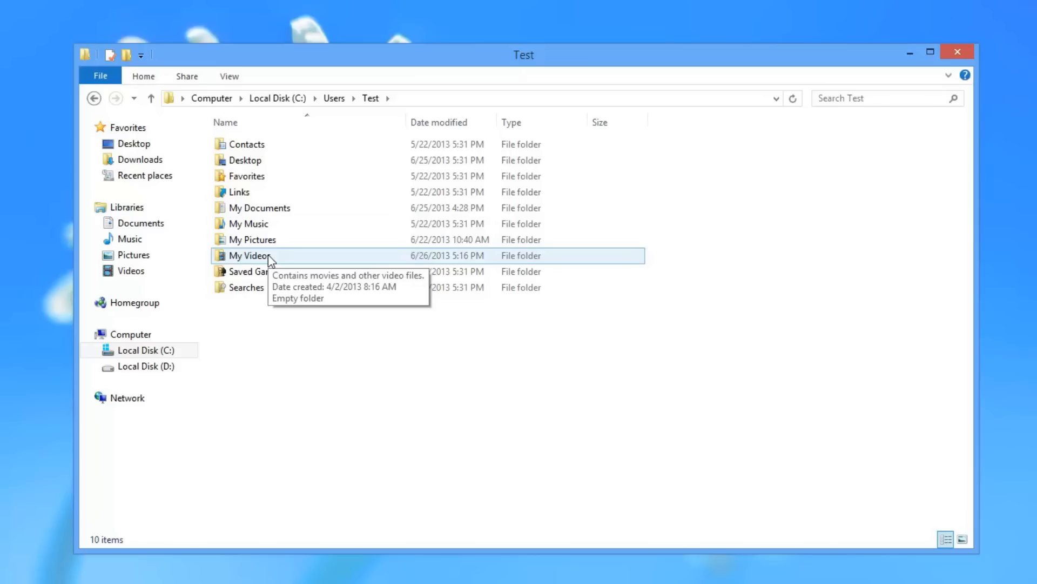